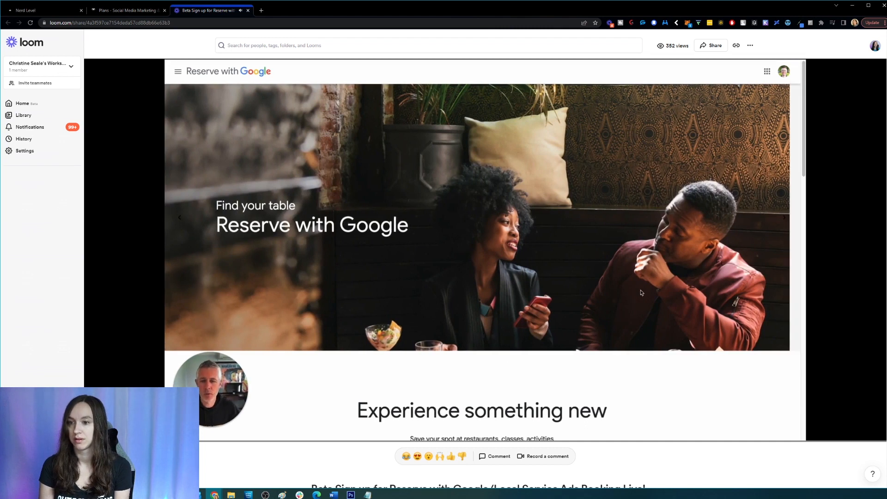
Leave the enlarged player so the demo title and beta signup link show beneath the video
scroll(down, 3)
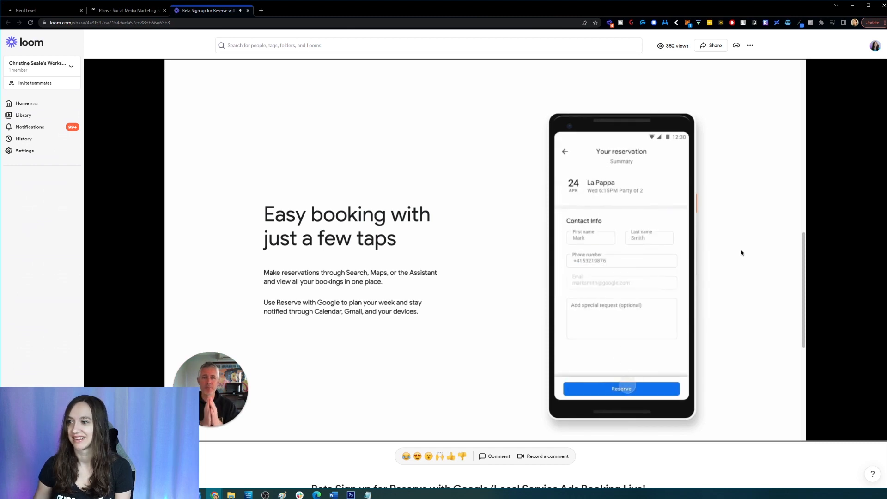
click(621, 389)
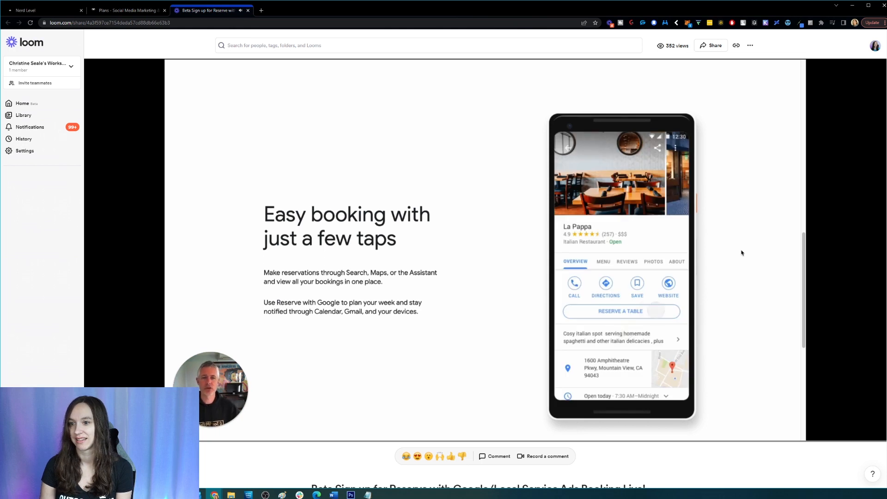
click(621, 311)
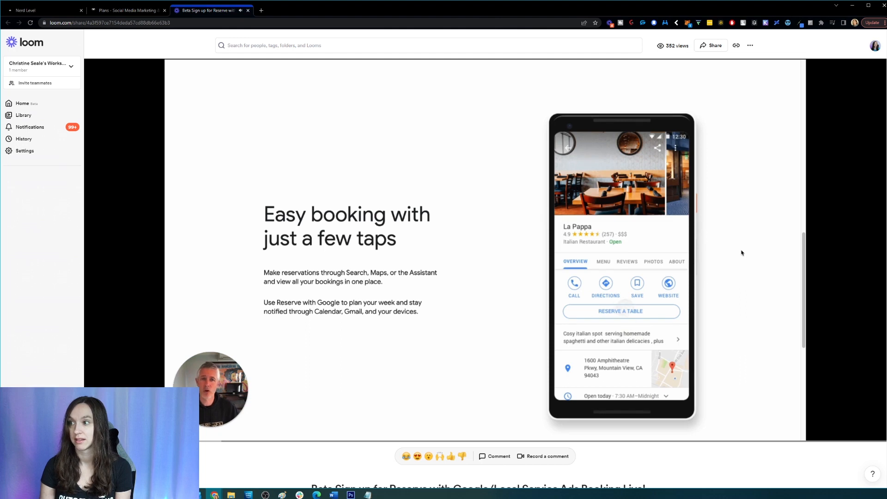
click(621, 311)
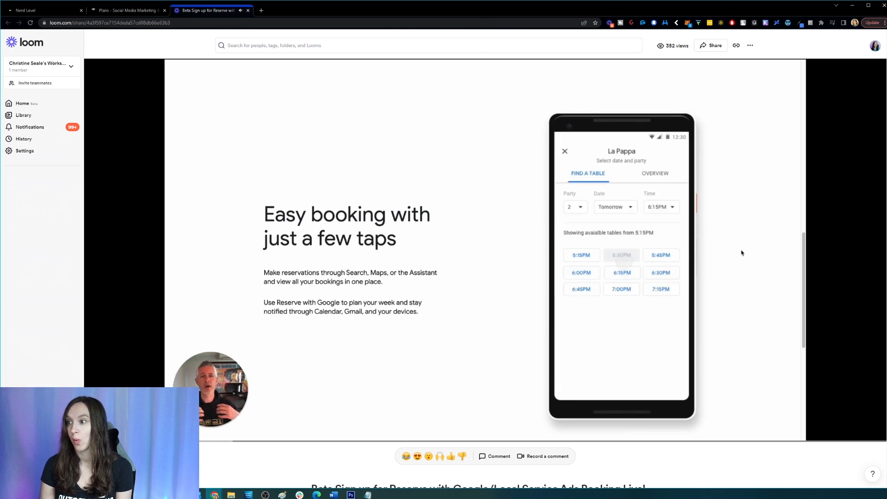
click(621, 271)
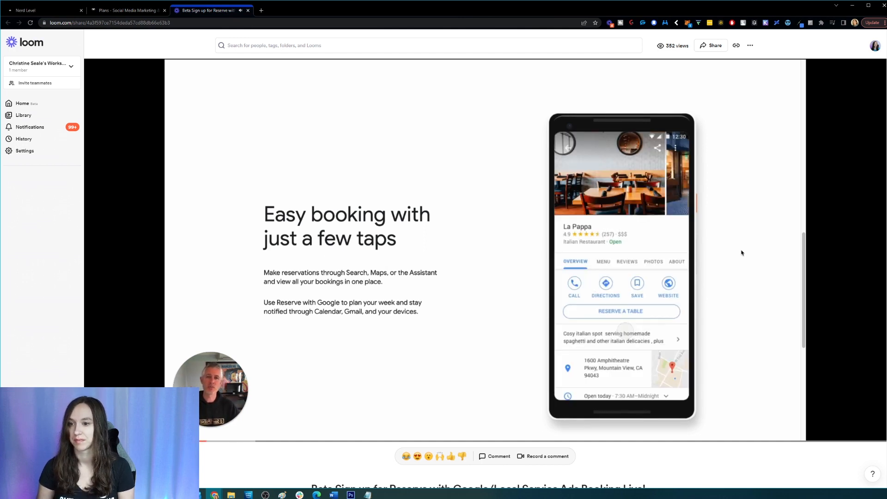
click(621, 311)
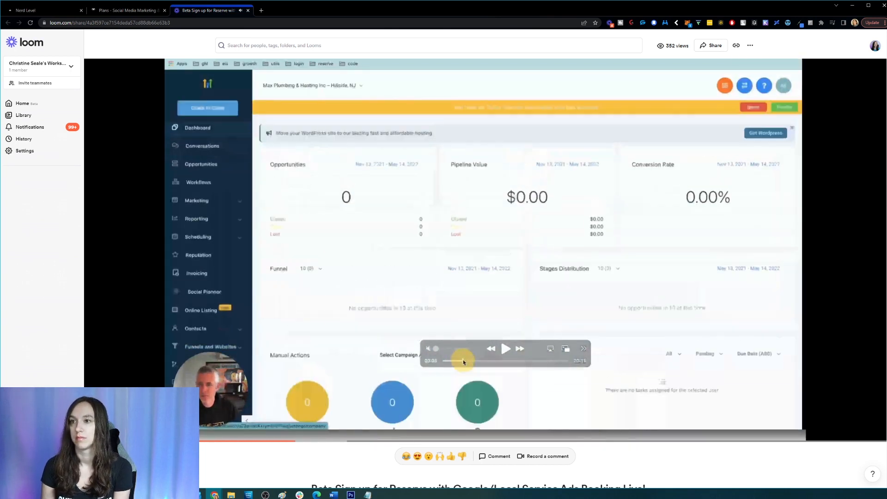
click(505, 349)
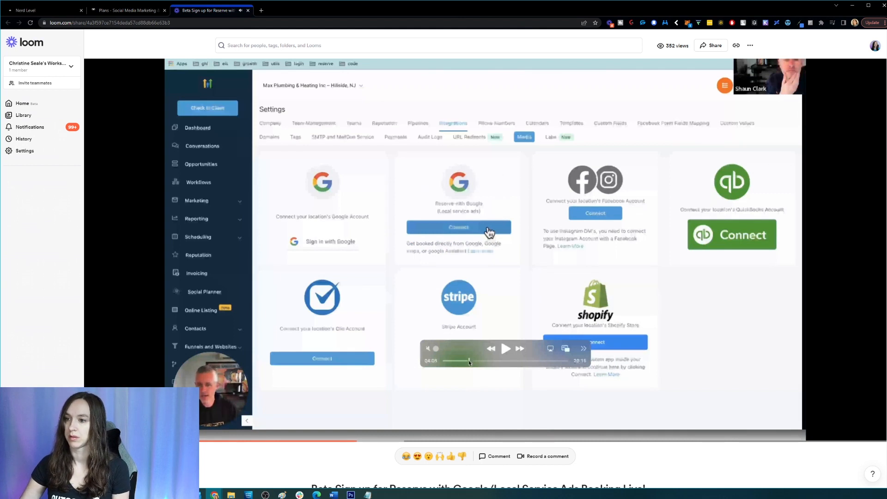
click(459, 227)
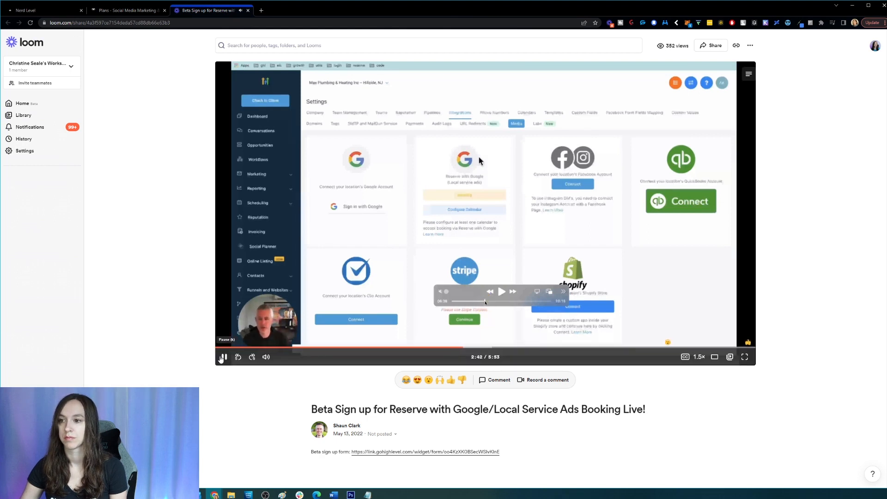
Pause the demo at 2:43 on HighLevel's integrations settings and return playback to 1× speed
click(222, 357)
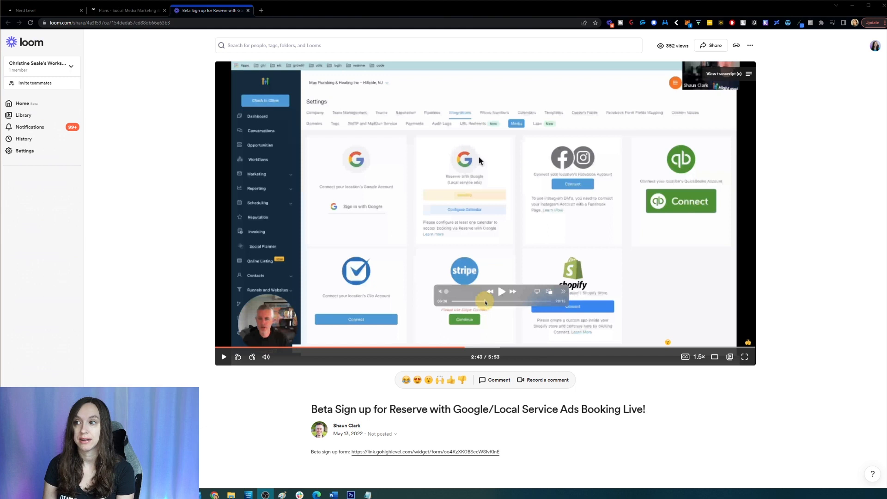
mouse_move(249, 313)
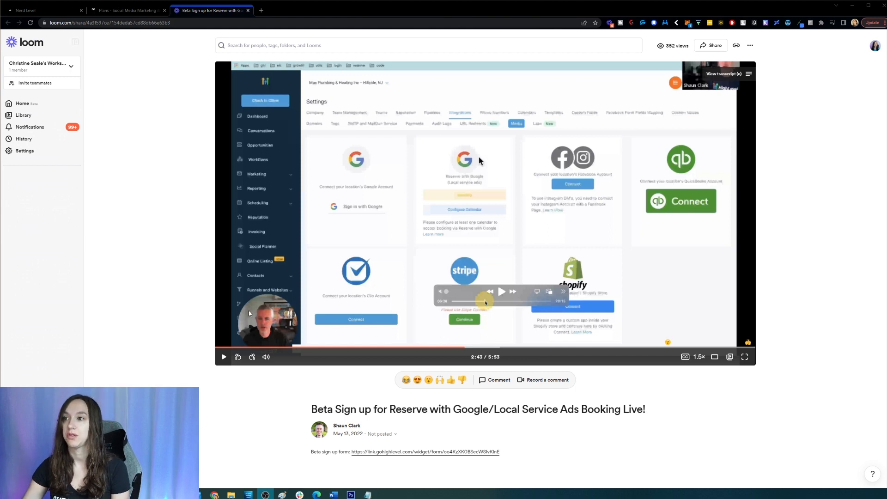
mouse_move(470, 154)
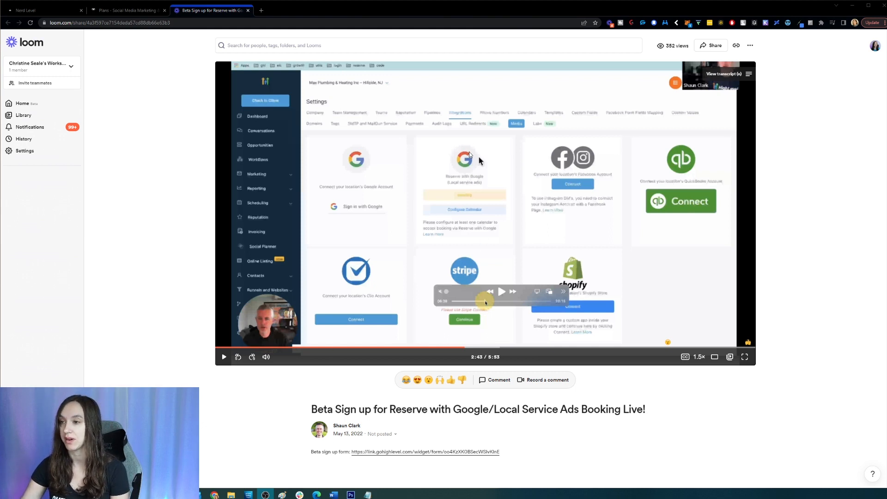
mouse_move(493, 193)
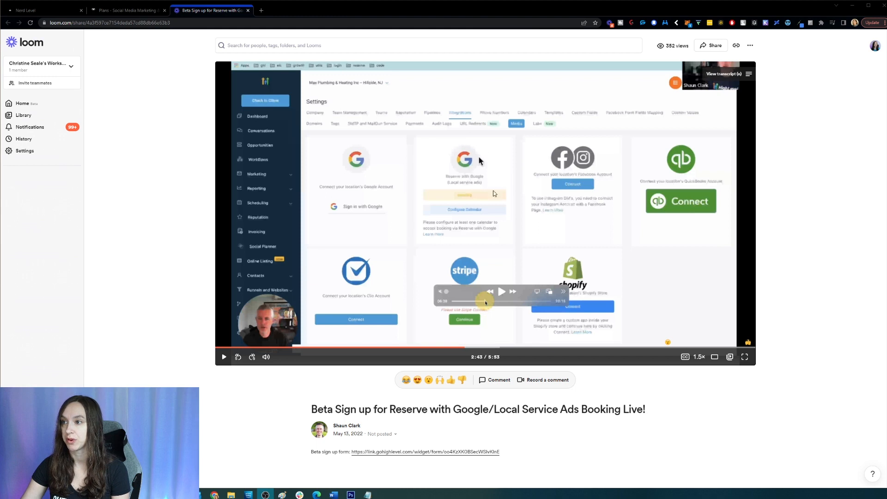
click(700, 356)
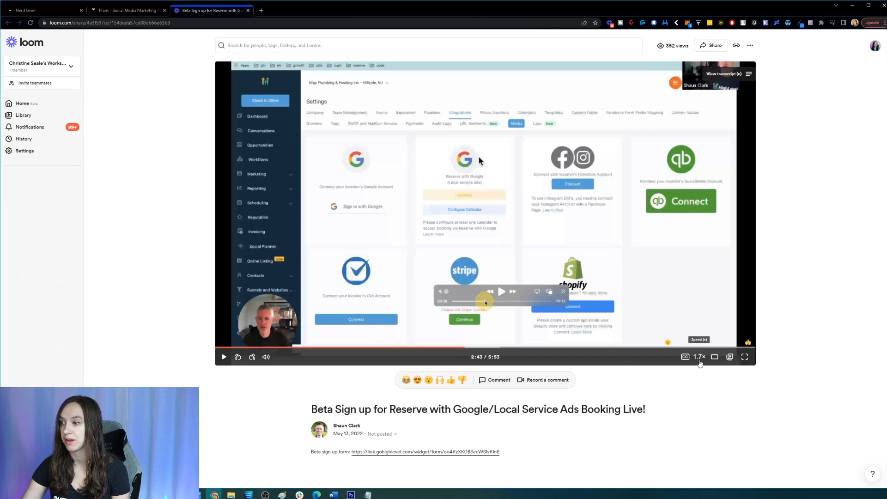
click(700, 357)
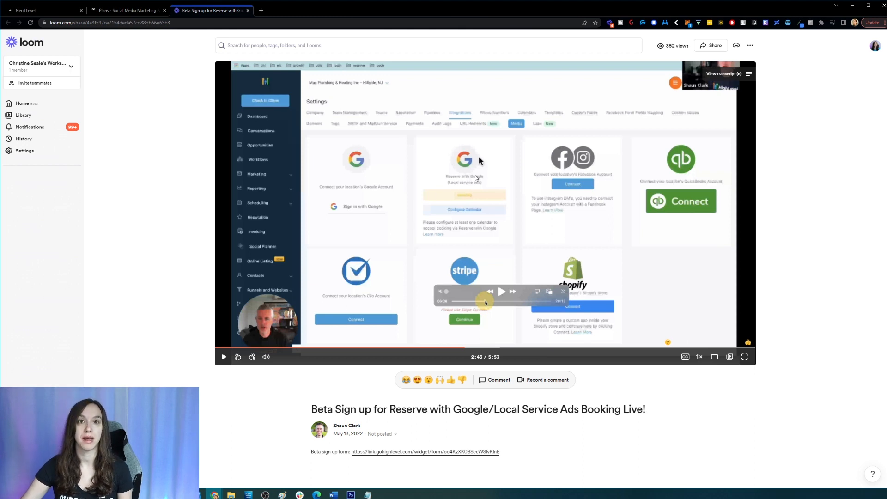
mouse_move(471, 188)
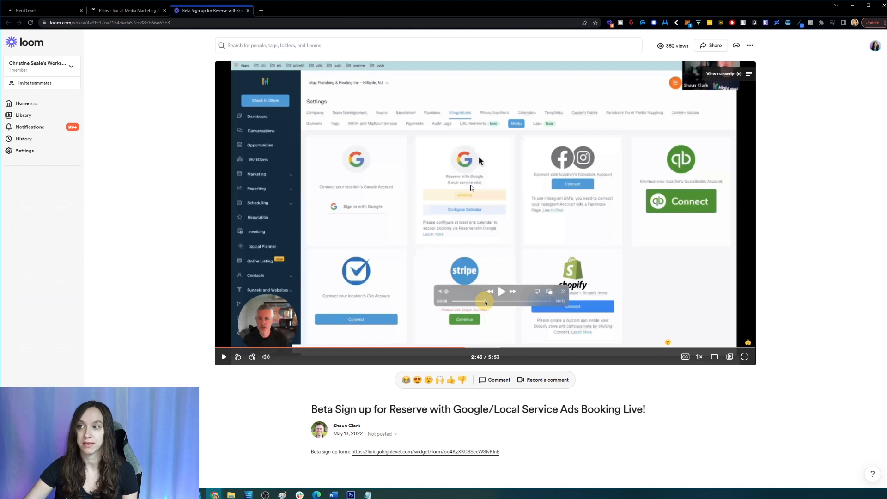
mouse_move(474, 195)
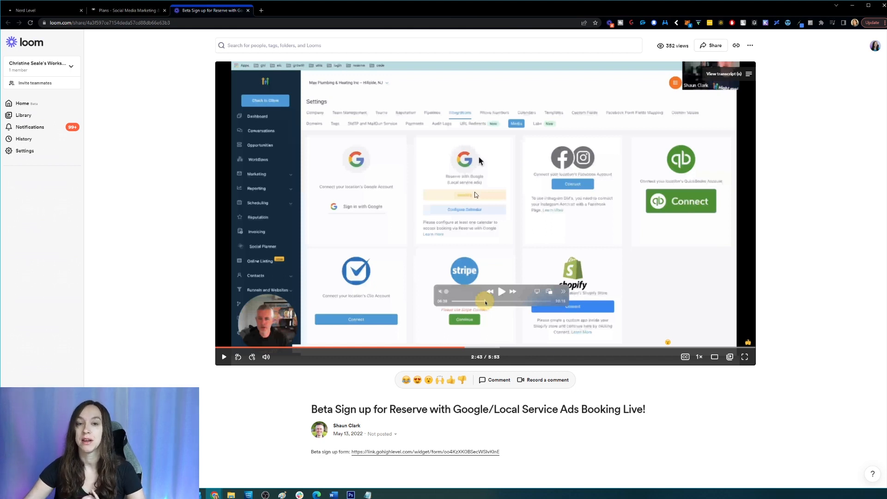
mouse_move(467, 195)
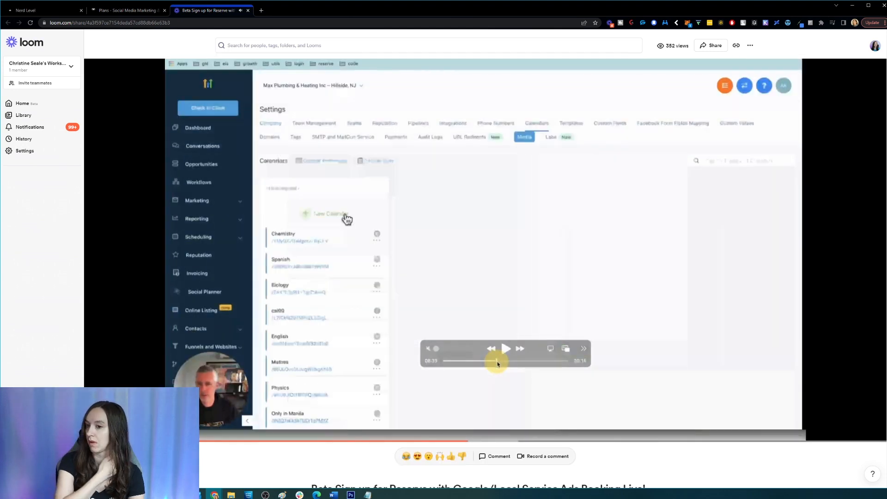
Resume the demo as it walks through a calendar's Reserve with Google service options
click(327, 215)
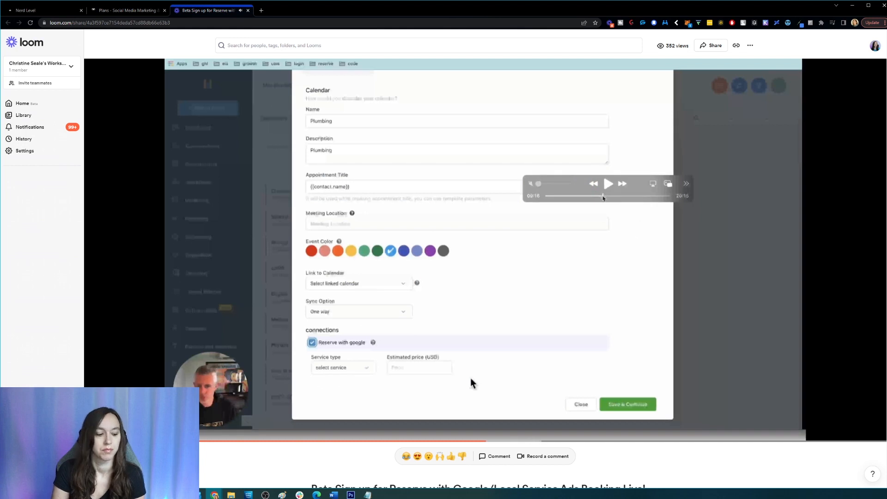
click(342, 366)
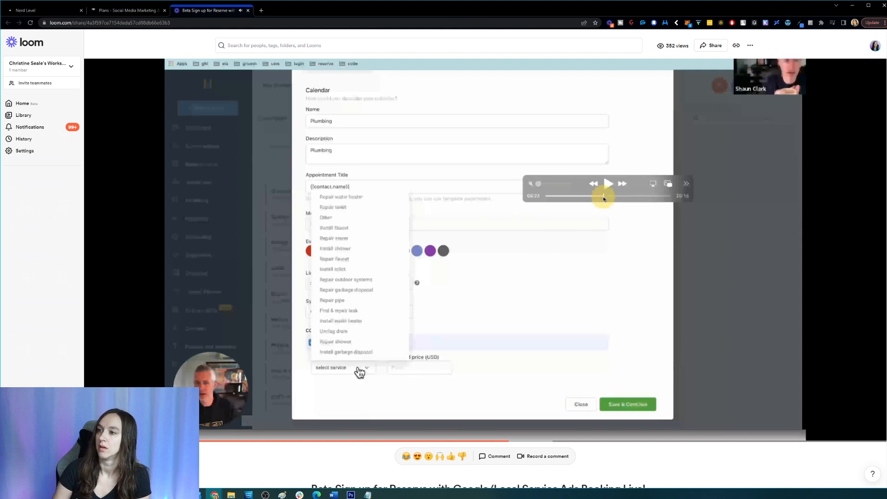
click(331, 299)
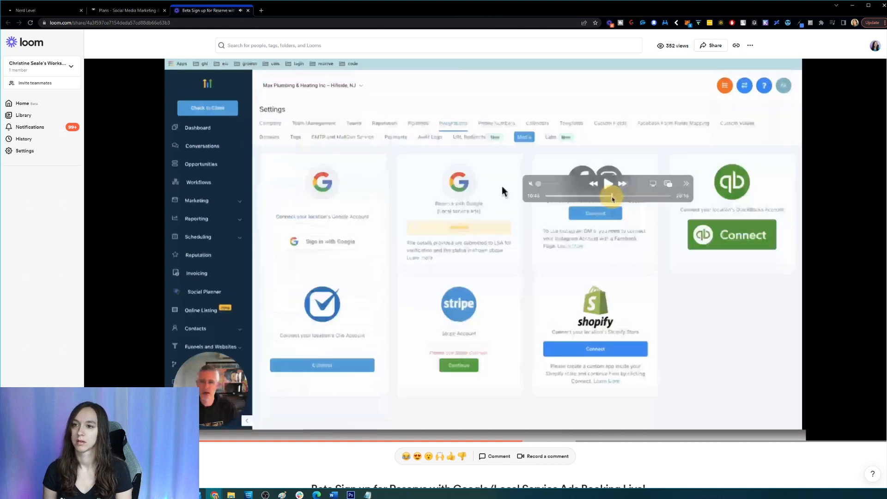
mouse_move(363, 93)
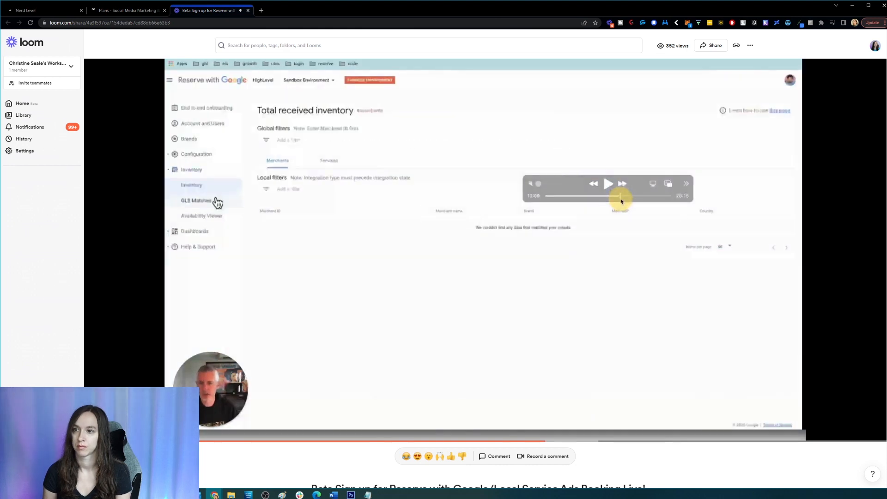
click(196, 201)
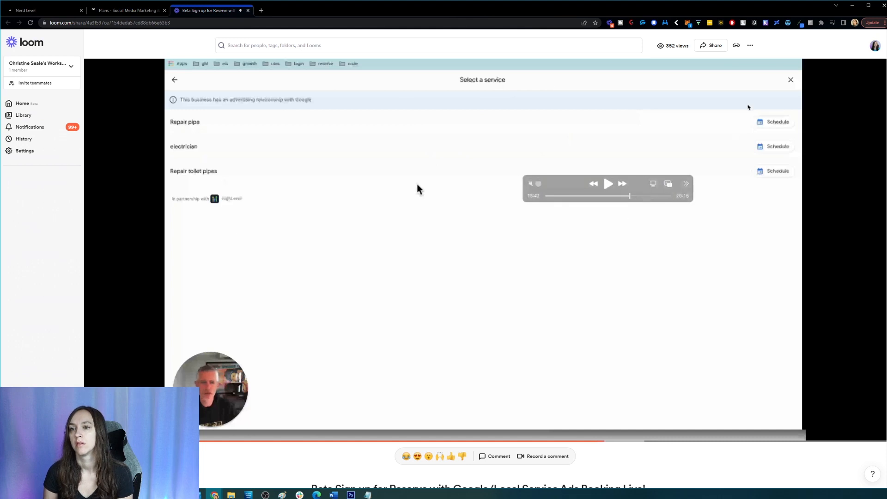
mouse_move(630, 196)
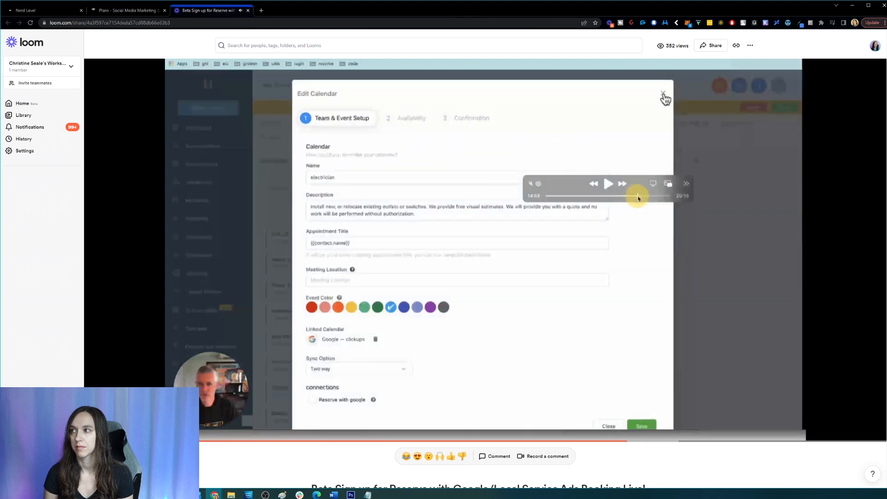
Pause and resume the demo around the Find a time step while a Repair pipe slot is picked
click(665, 94)
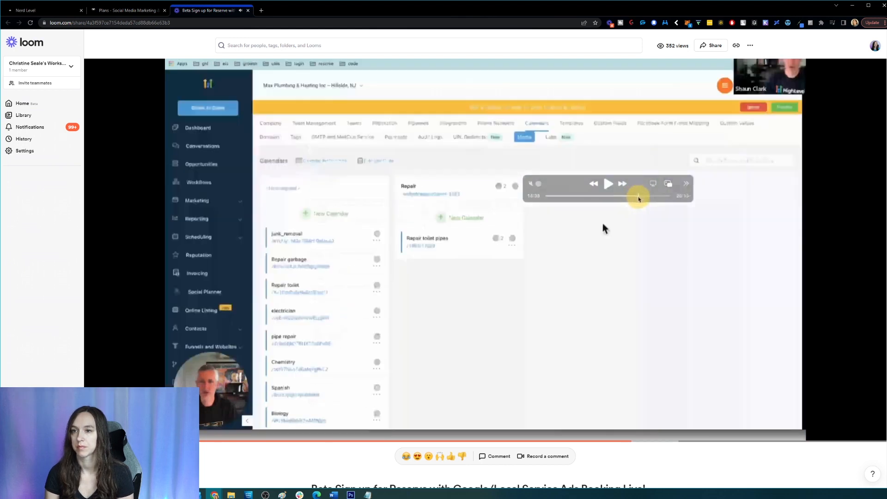
click(609, 183)
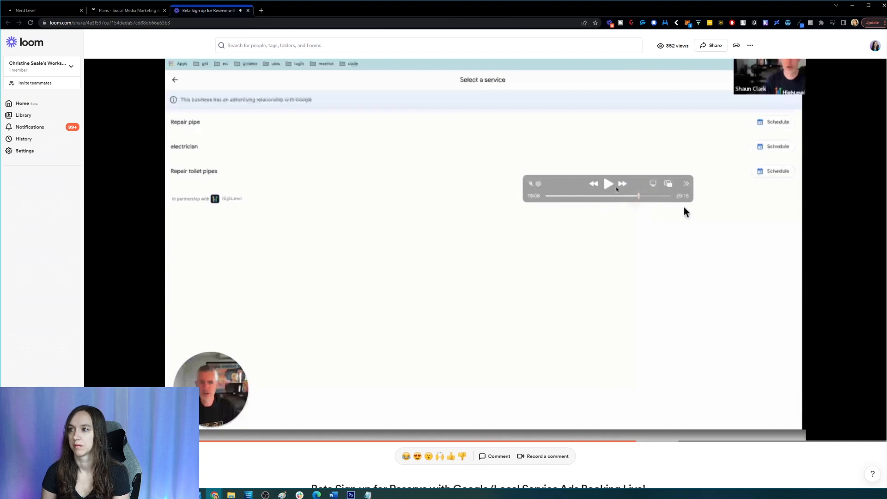
click(609, 183)
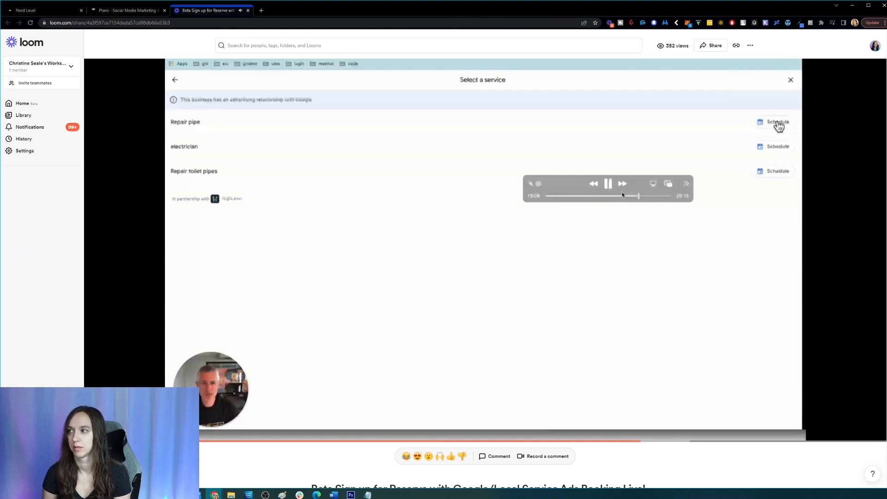
click(778, 122)
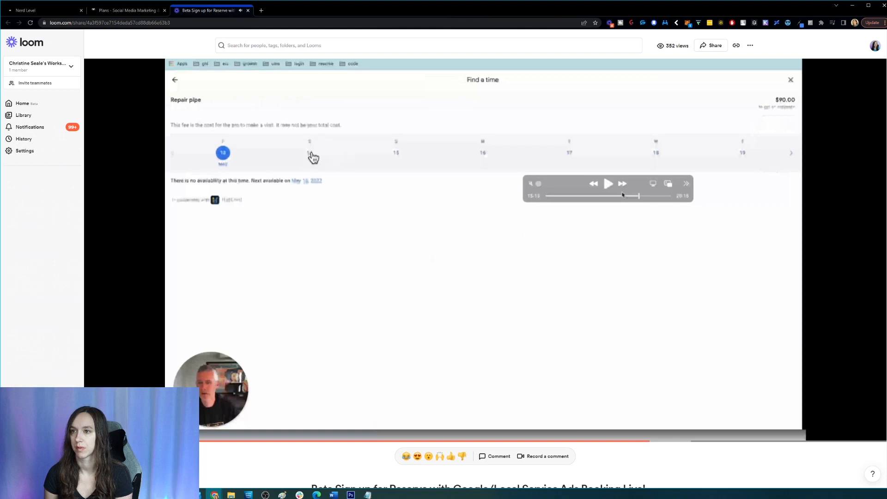
mouse_move(581, 180)
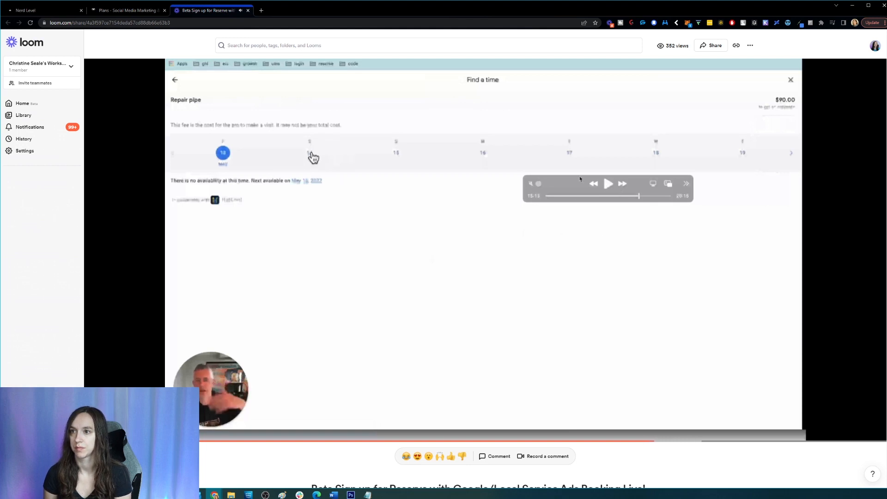
click(608, 183)
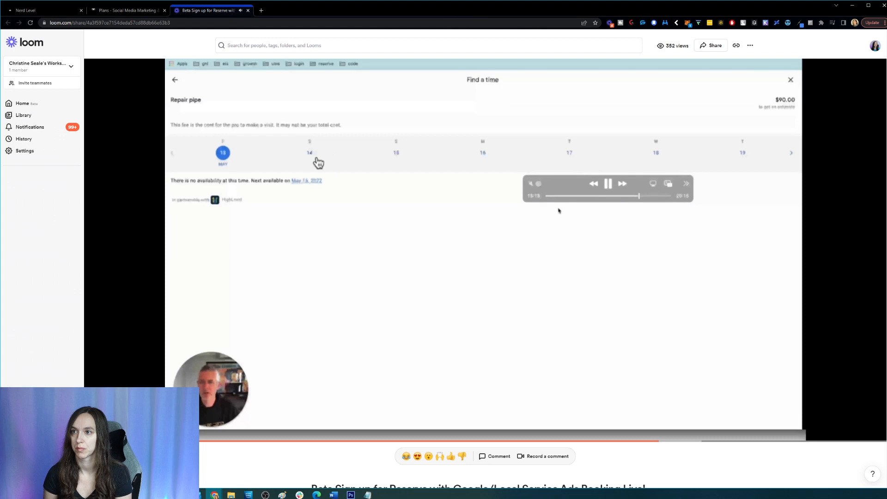
Continue playback until the Monday, May 16 booking appears in HighLevel's appointments list
click(482, 152)
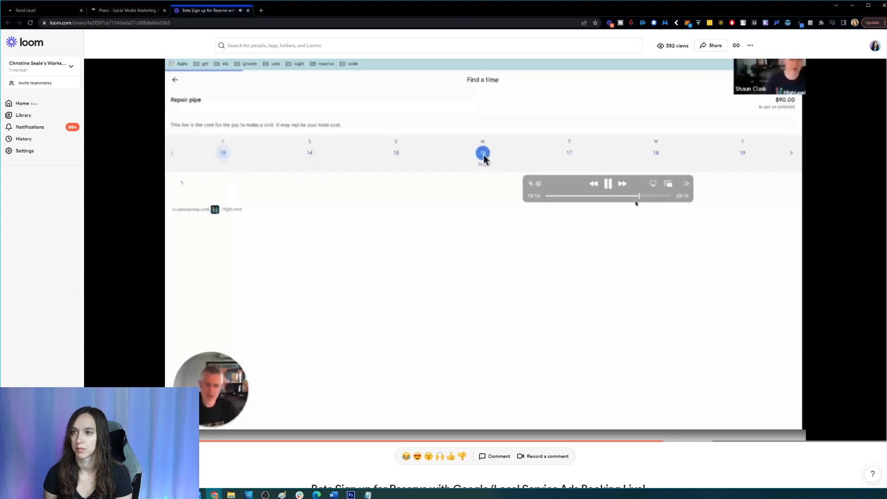
click(482, 152)
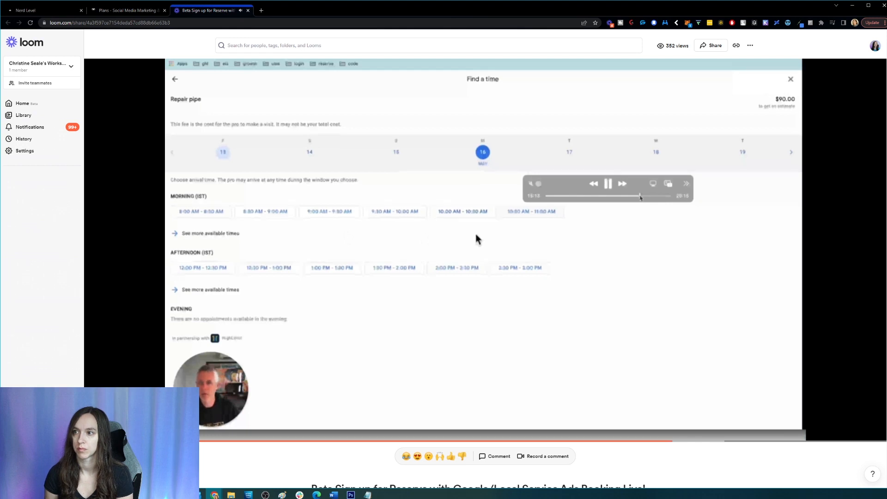
click(329, 212)
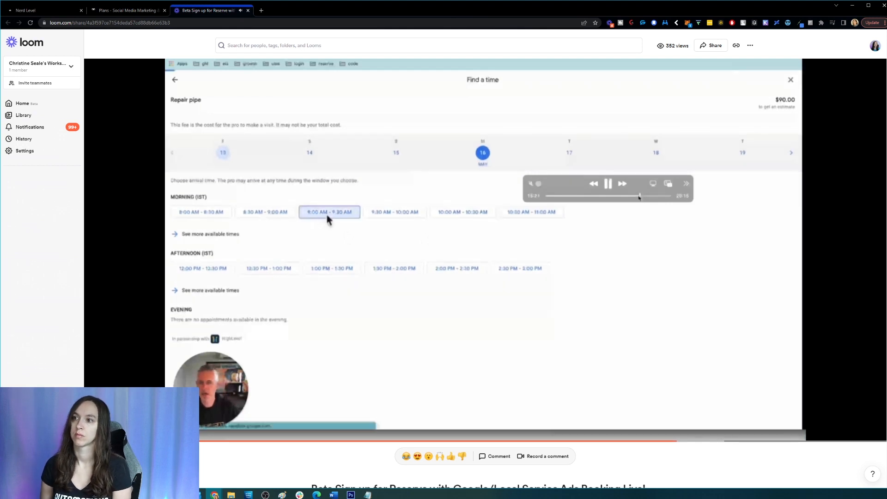
click(329, 212)
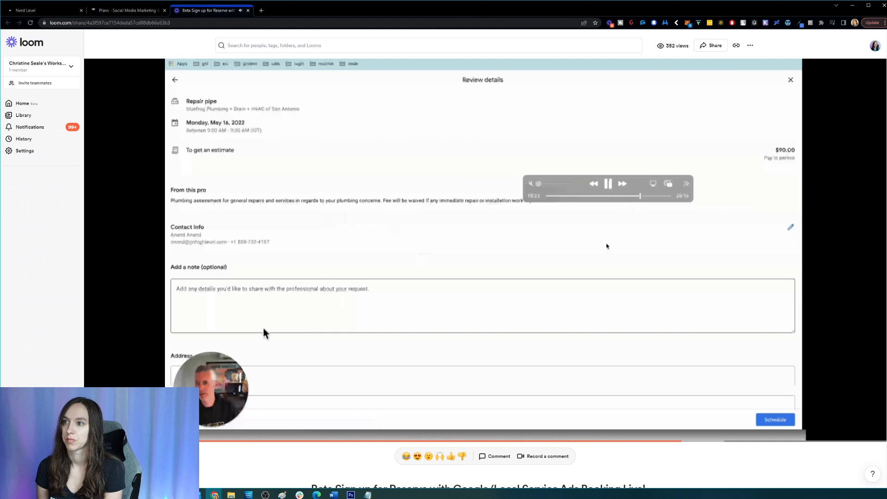
scroll(down, 3)
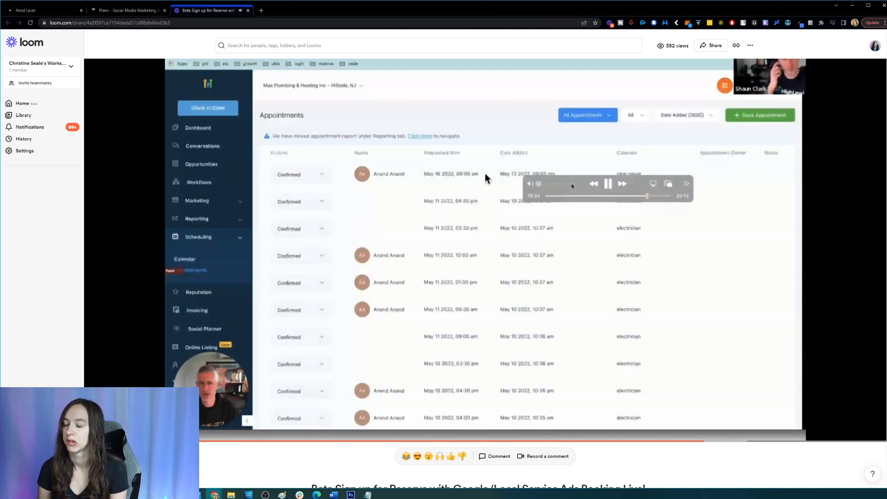
Pause on the appointments list, then jump the demo ahead to about 5:07 of 5:53
click(609, 183)
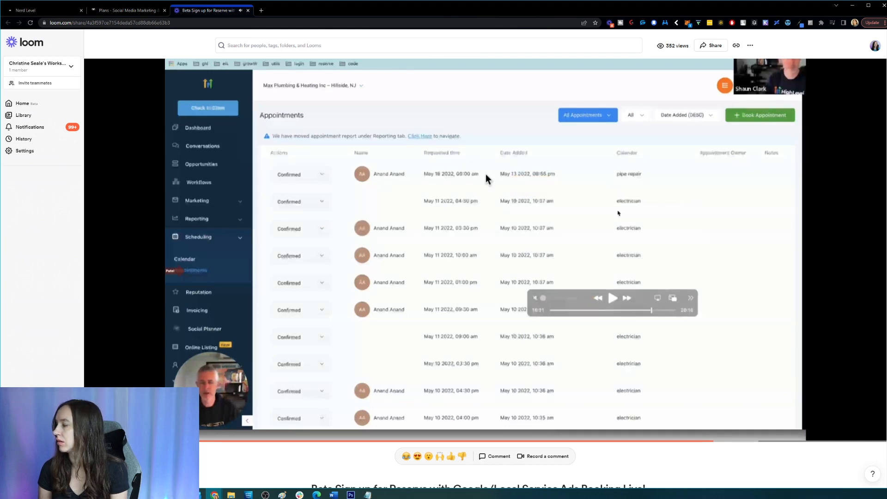
mouse_move(613, 213)
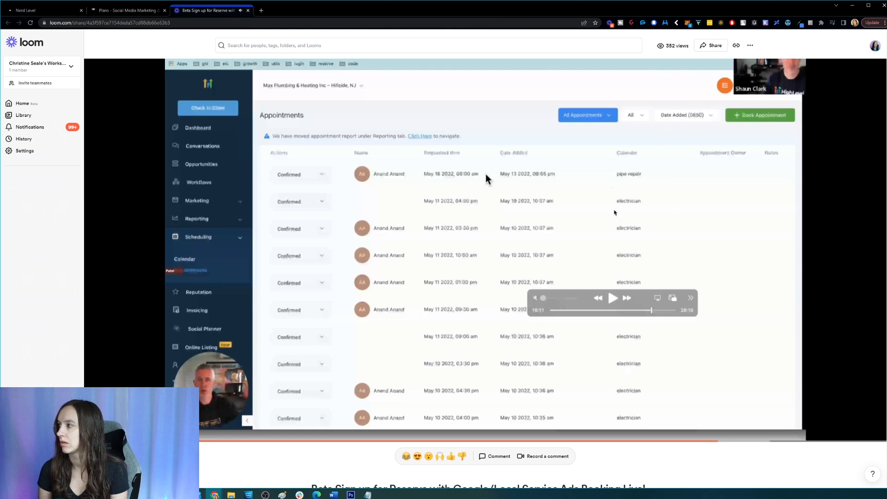
mouse_move(647, 315)
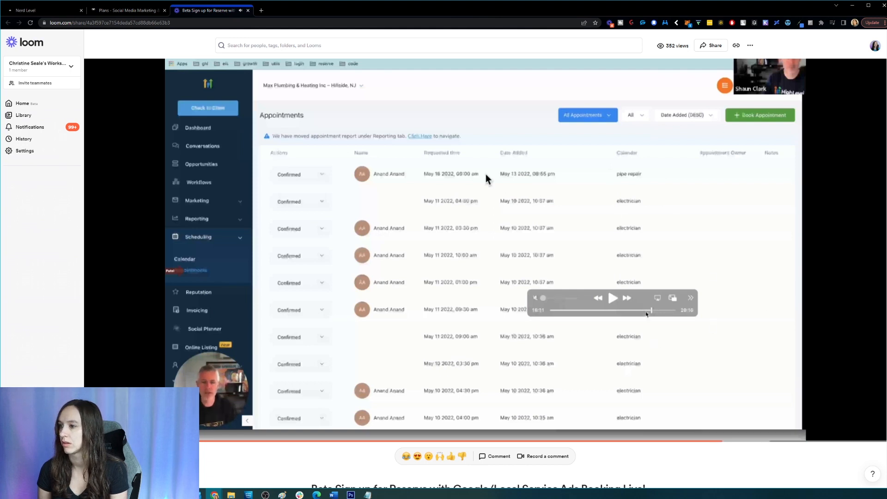
mouse_move(651, 311)
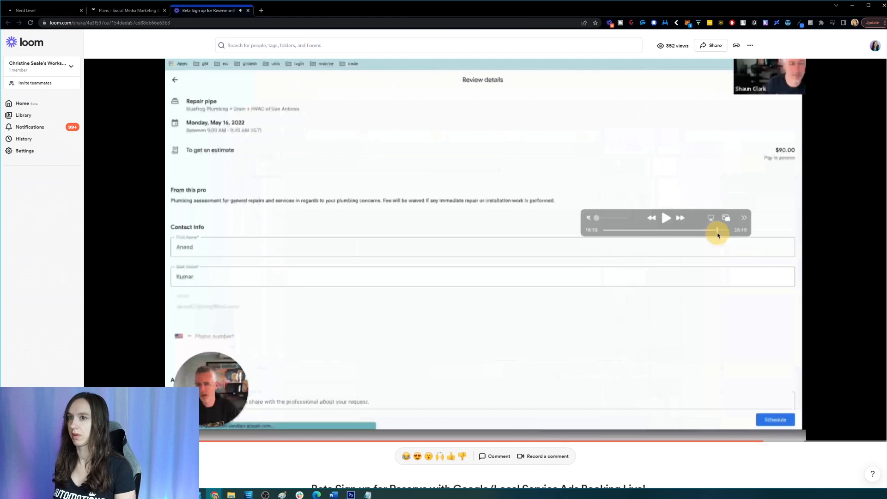
click(775, 420)
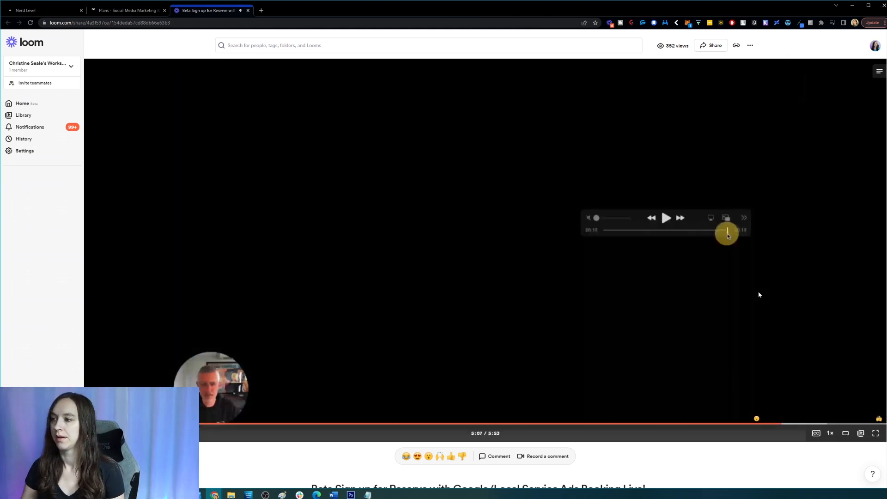
click(39, 10)
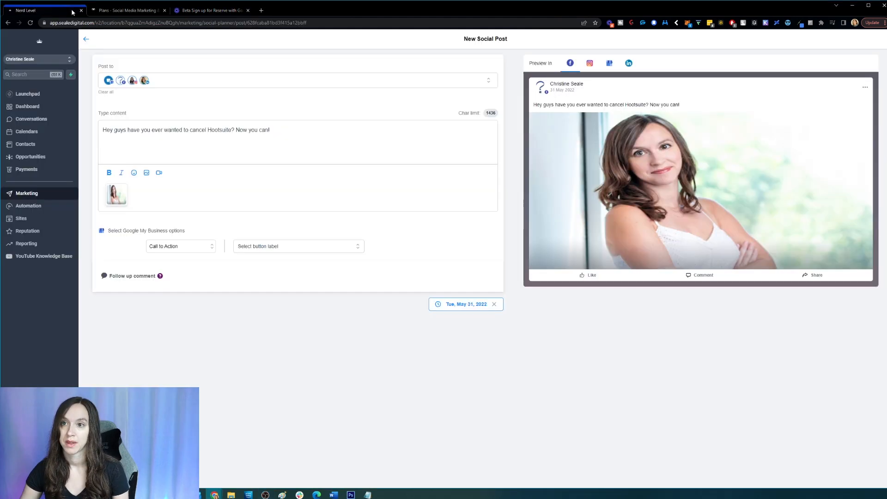
mouse_move(28, 206)
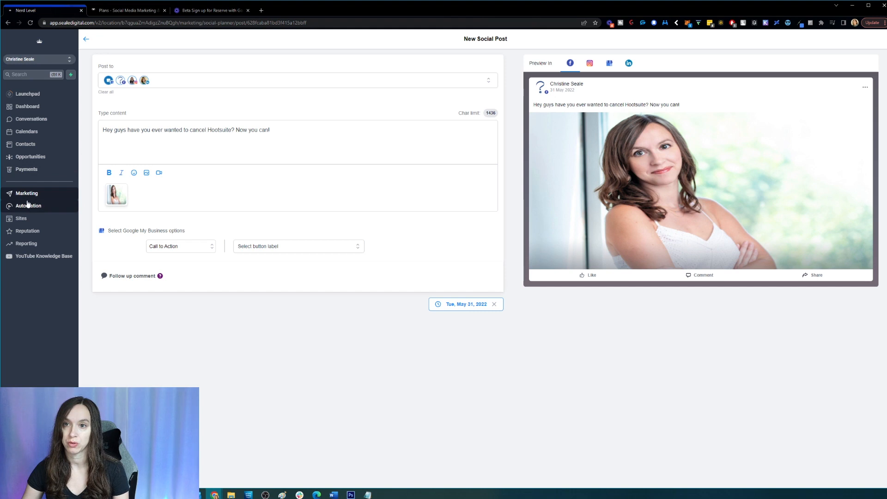
mouse_move(30, 158)
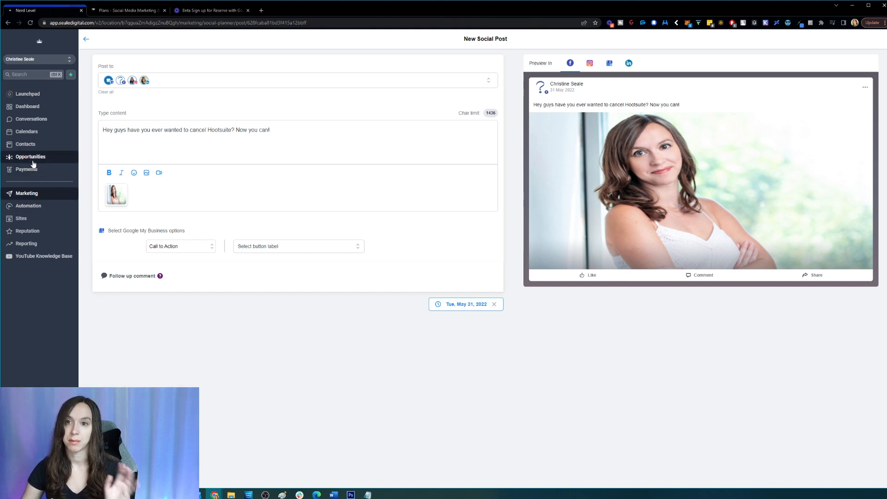
mouse_move(27, 169)
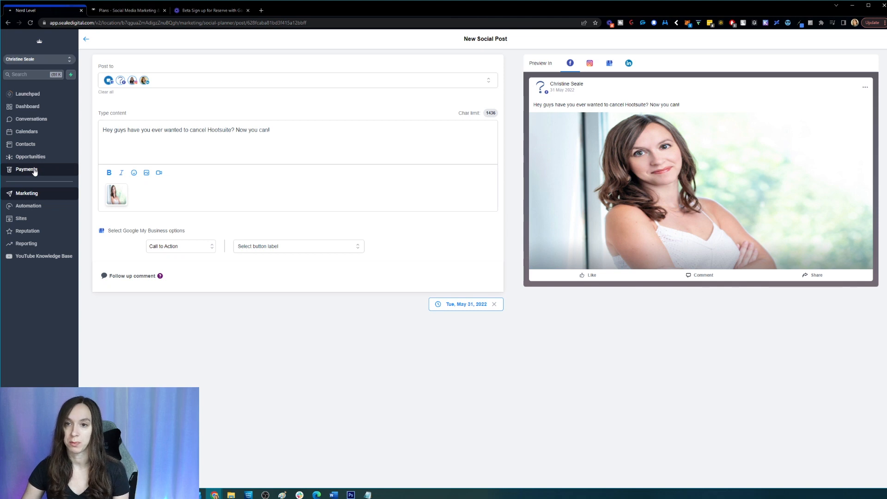
Visit Calendars, its Appointments list, Marketing's social planner and the Automation workflows list
click(27, 131)
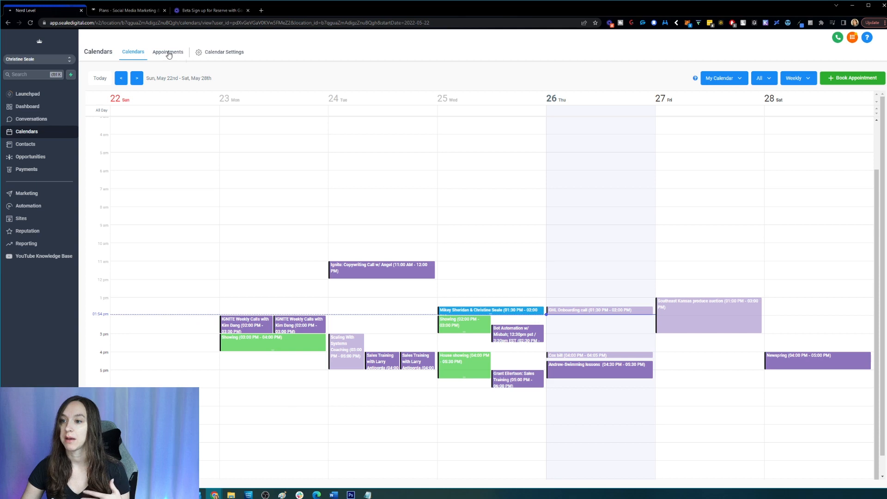
click(167, 52)
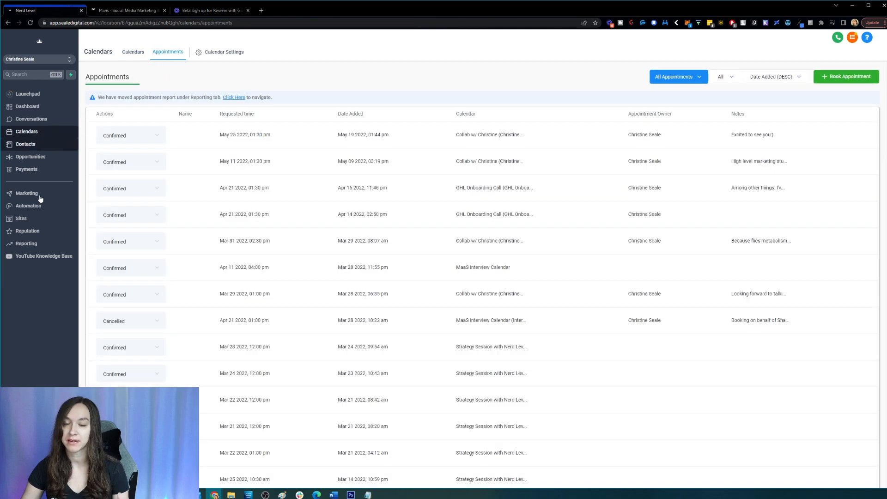
click(26, 193)
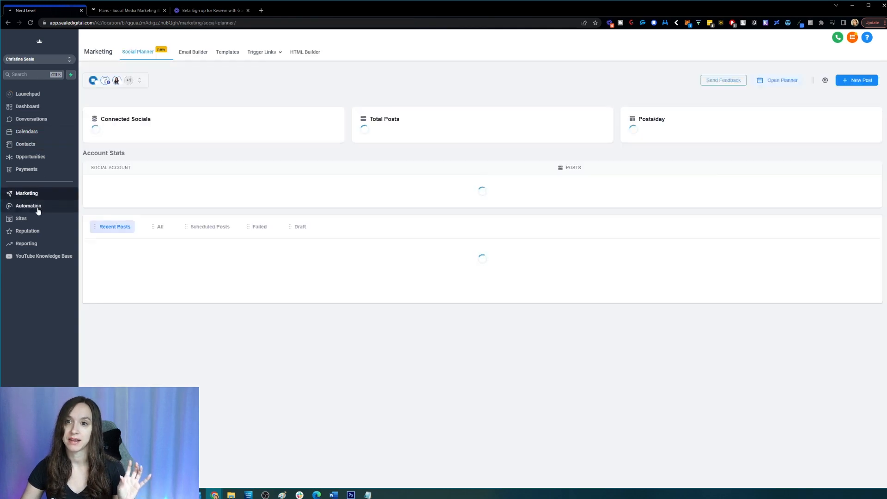
click(29, 205)
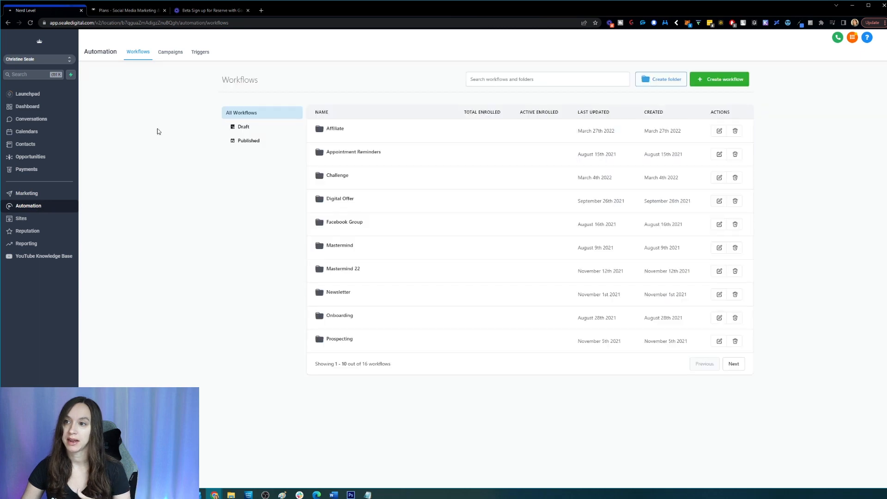
mouse_move(206, 256)
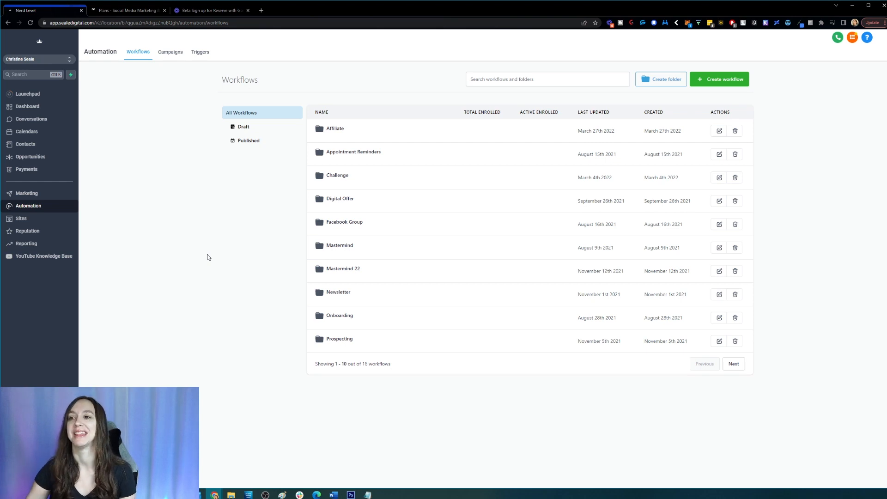
mouse_move(144, 31)
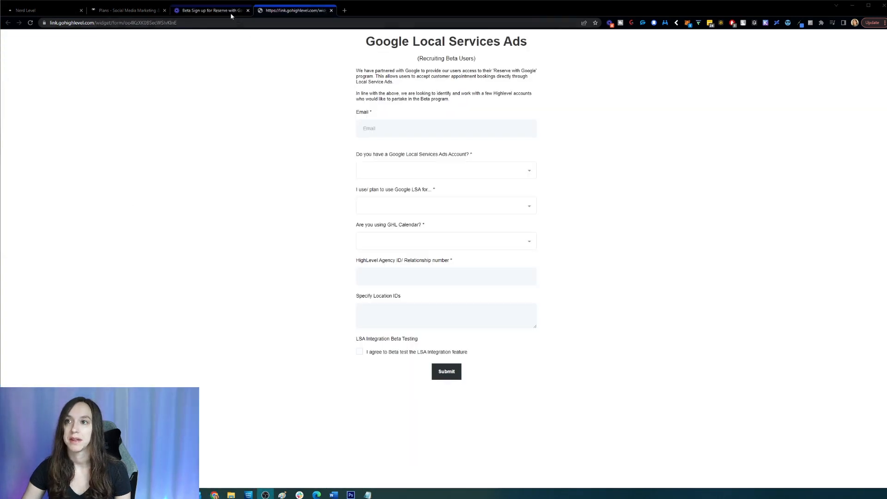
Select the Google Local Services Ads beta signup form's URL in the address bar
click(112, 22)
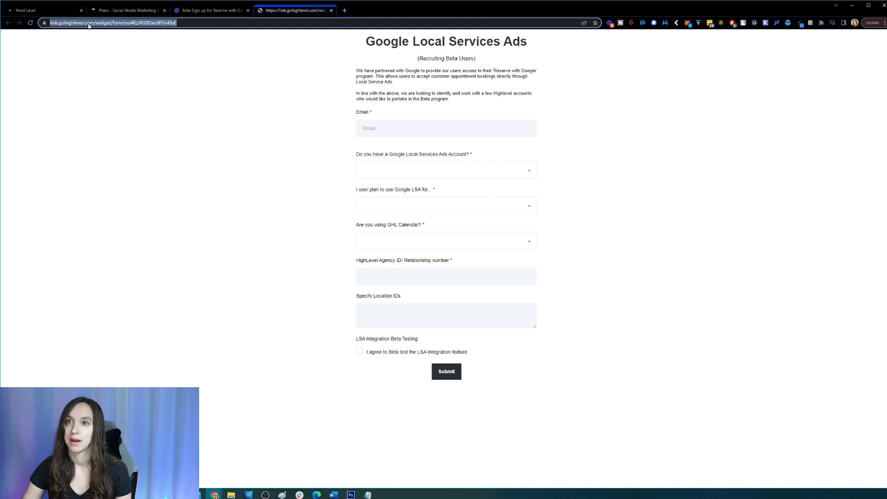
mouse_move(604, 304)
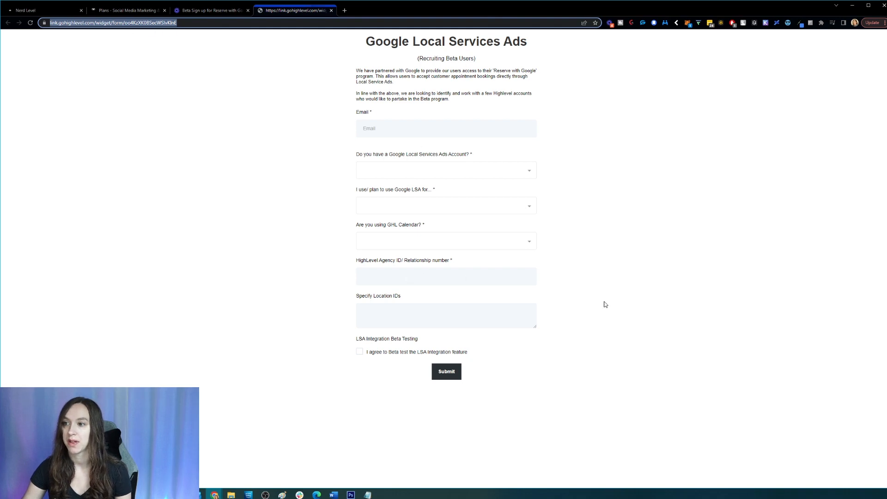